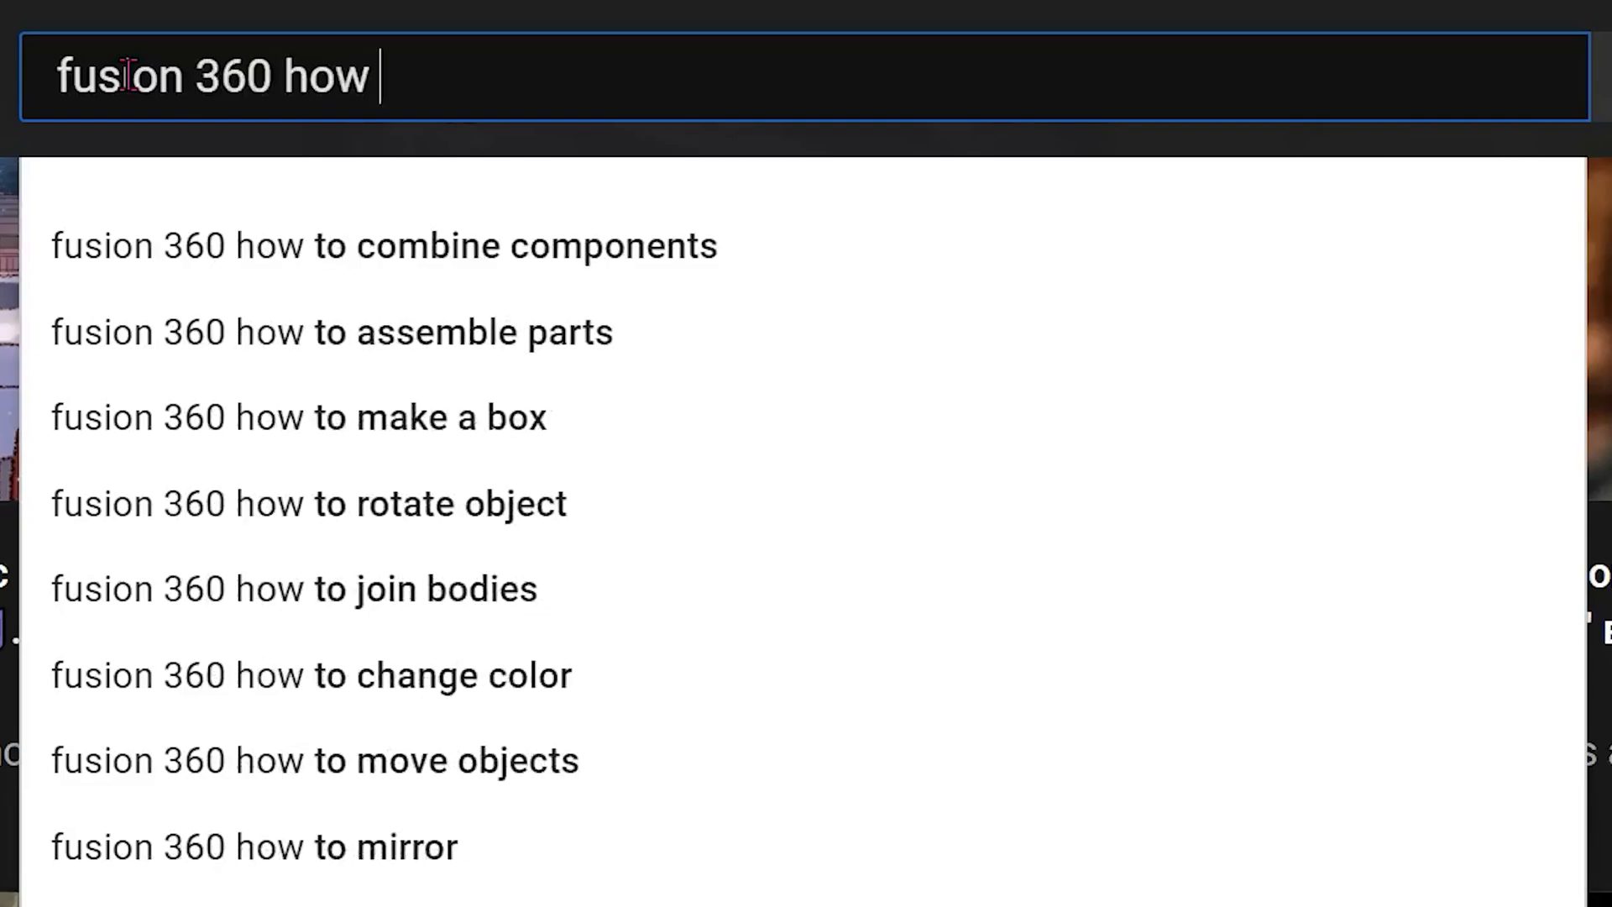
- Find the ruled surface tutorial and scrub to the Ruled vs Extrude vs Extend chapter
{"action": "type", "text": "to"}
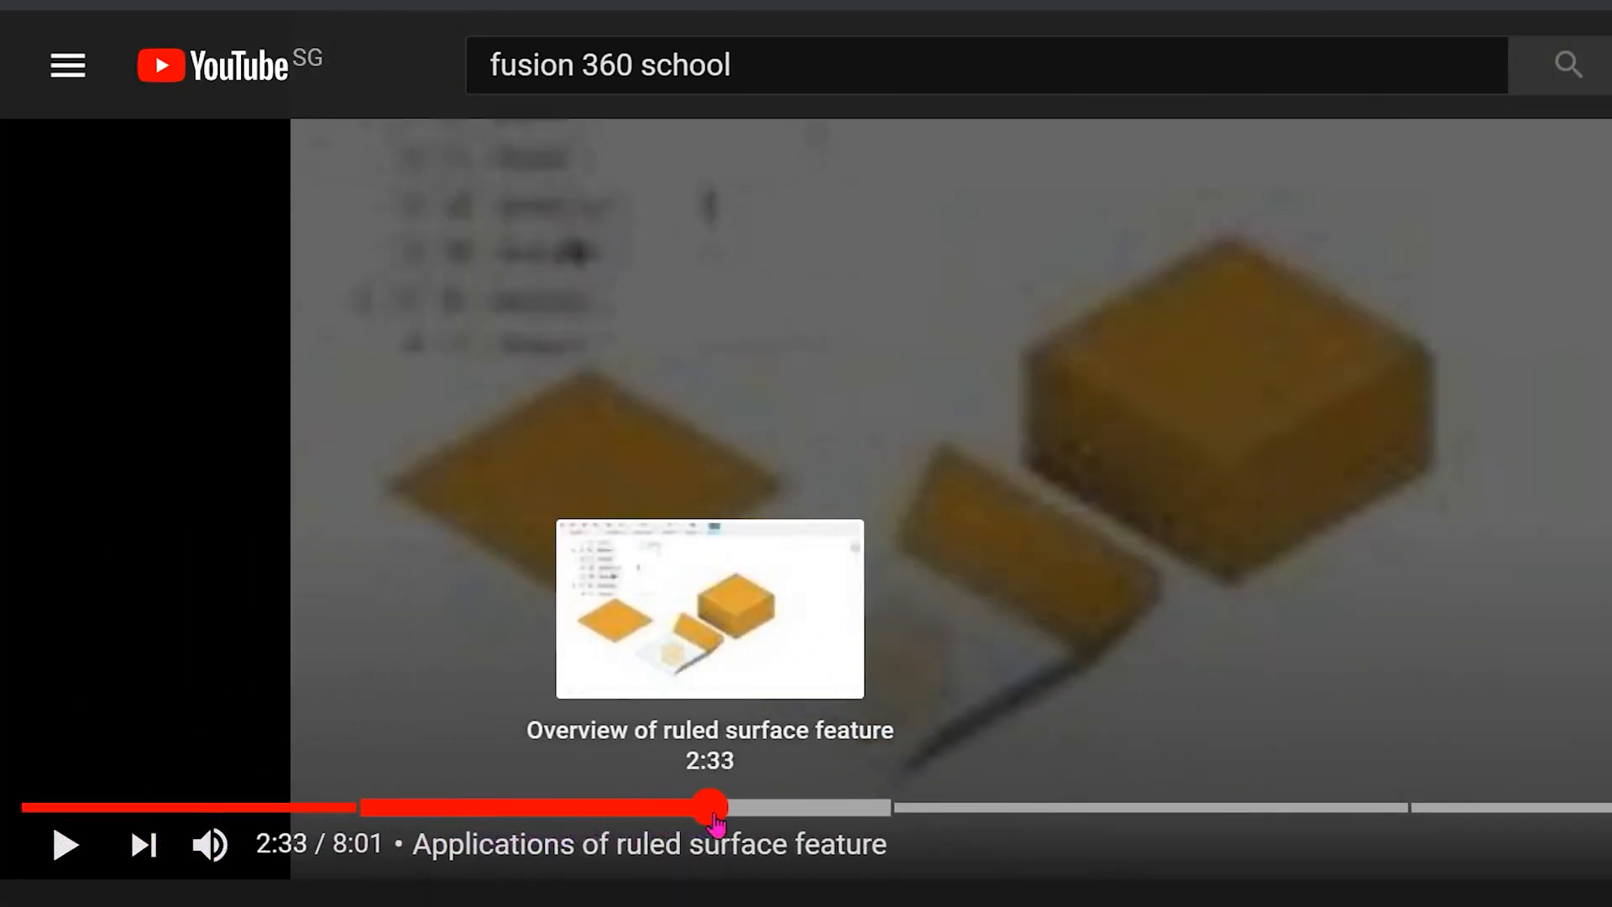
{"action": "left_click_drag", "start_coordinate": [714, 807], "coordinate": [1157, 807]}
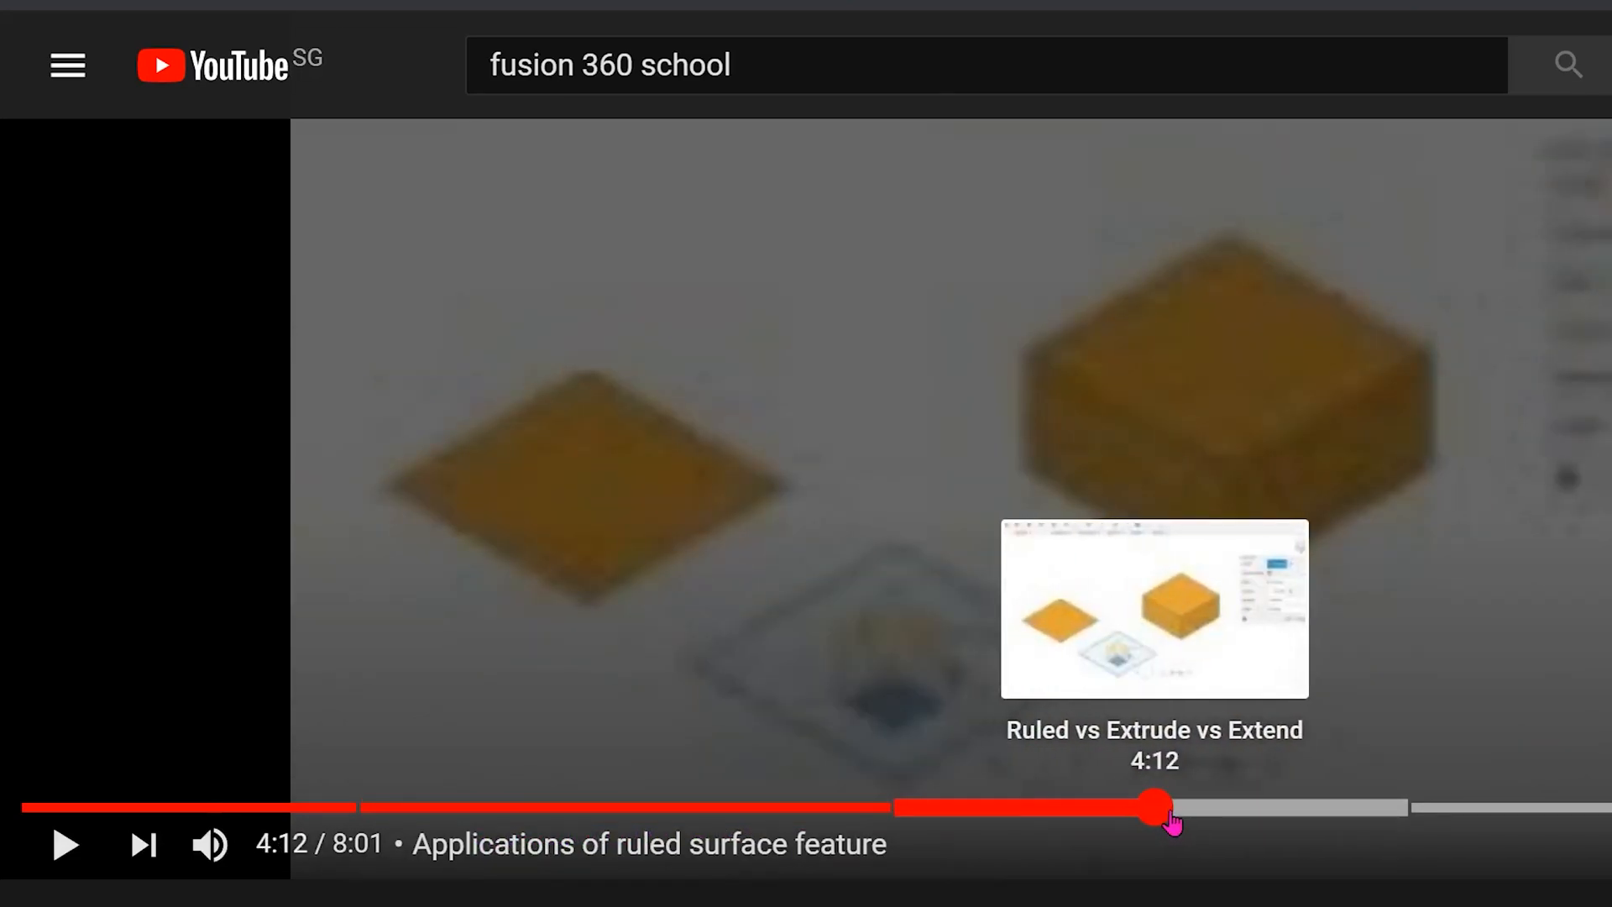
{"action": "left_click_drag", "start_coordinate": [1151, 807], "coordinate": [1558, 807]}
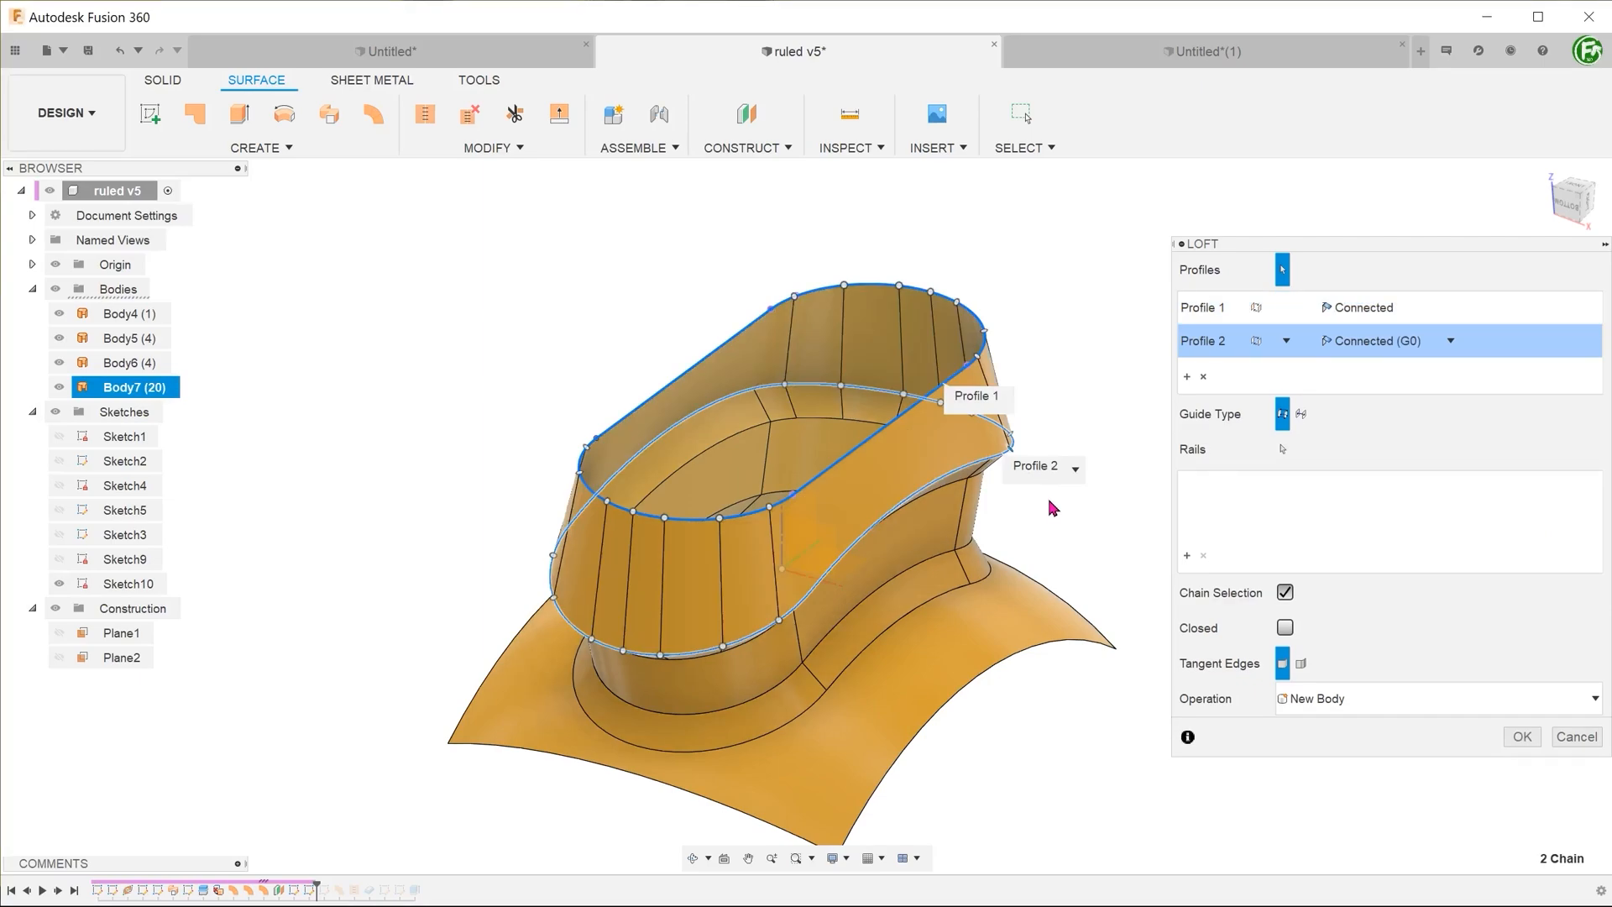
- Start the Ruled surface command for the square sketch beside the box
{"action": "left_click", "coordinate": [1519, 736]}
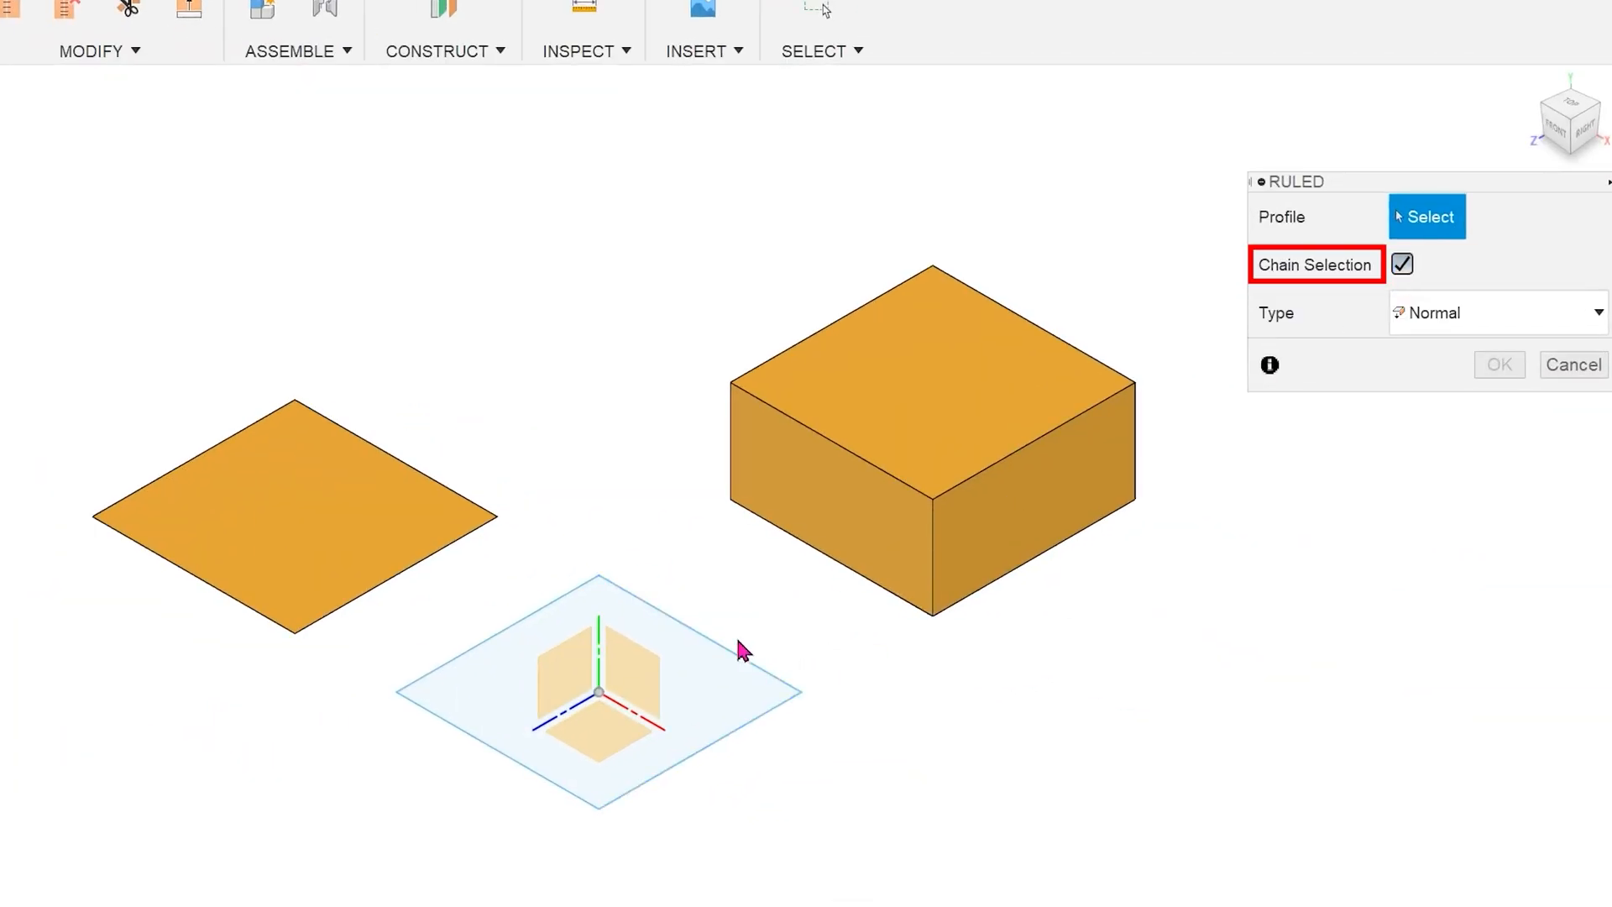
- Pick the square sketch as profile and the box's vertical edge as direction
{"action": "left_click", "coordinate": [596, 663]}
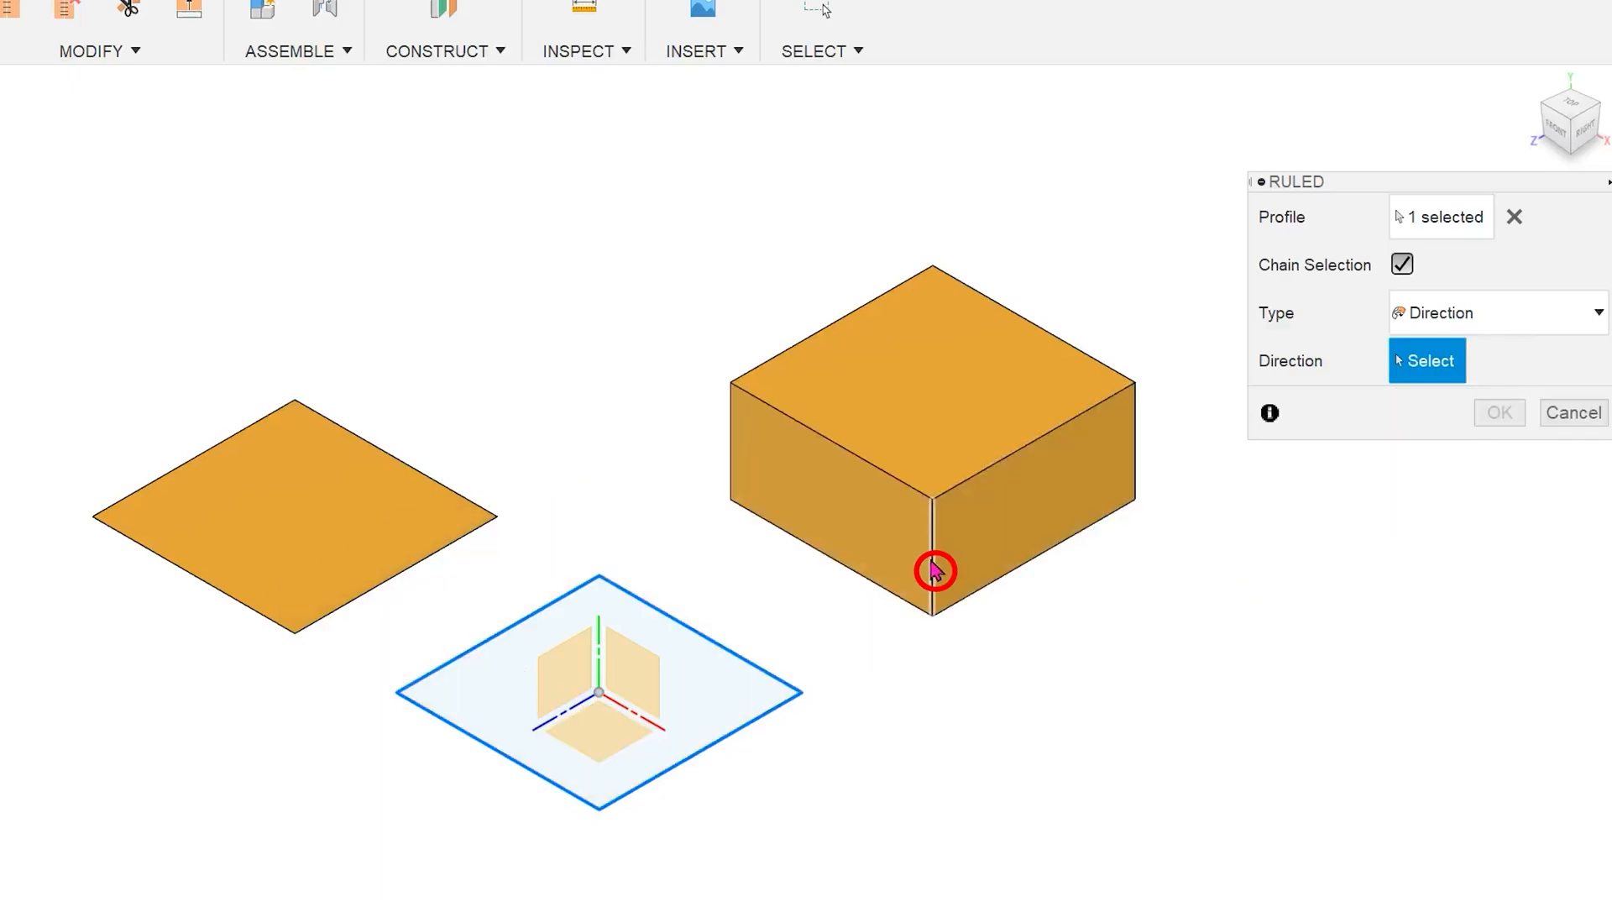
{"action": "left_click", "coordinate": [933, 571]}
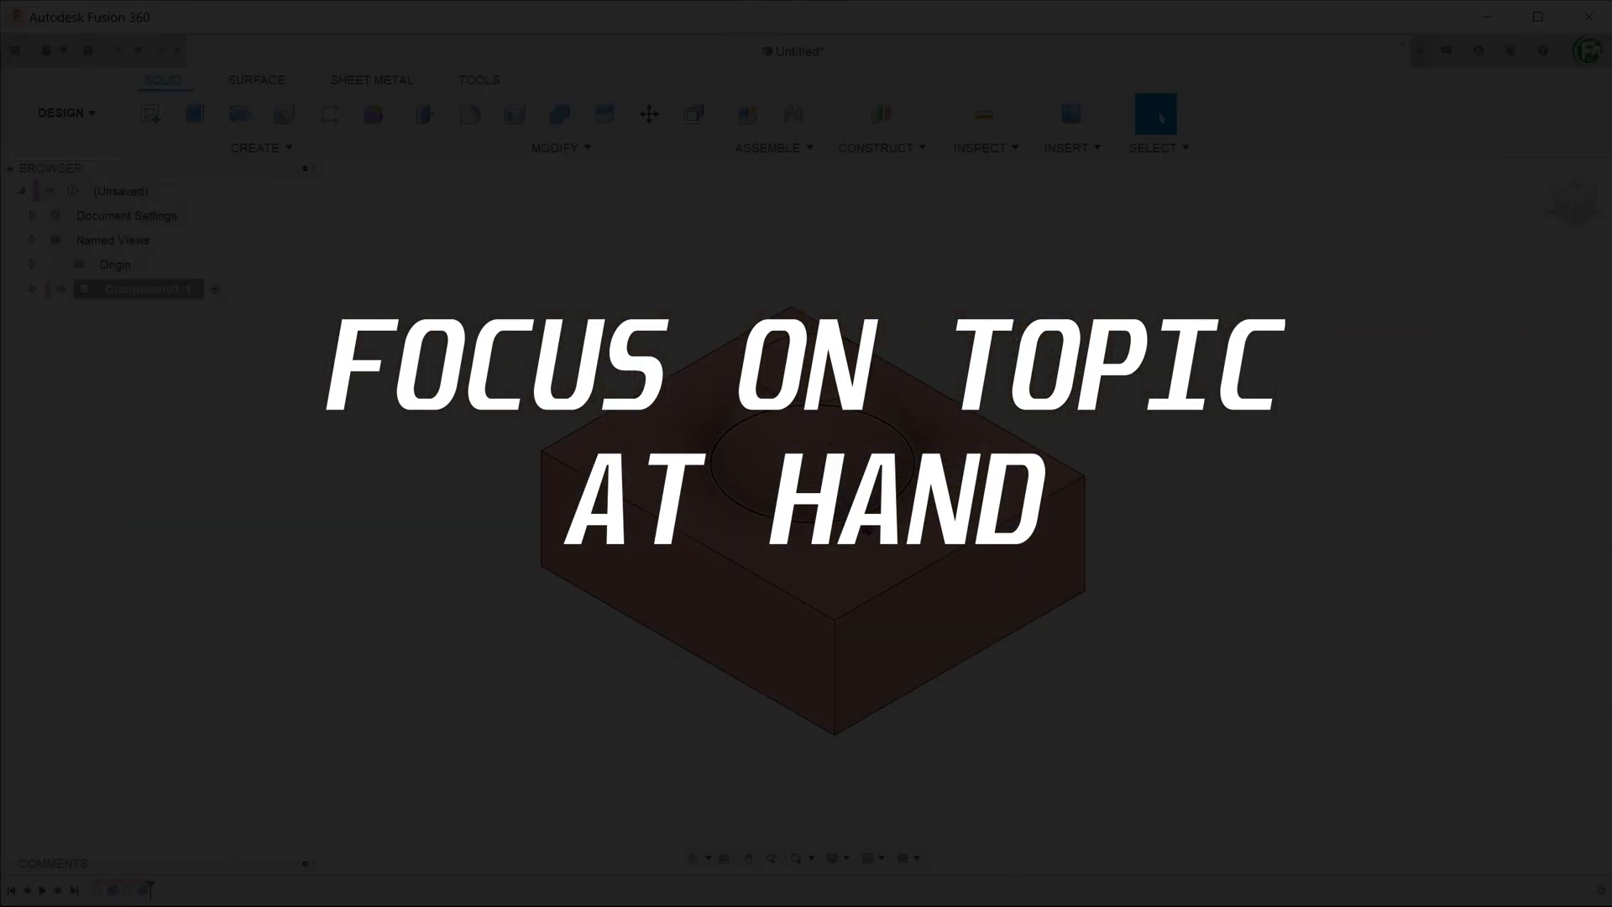
- Choose Body1 to split with the red ruled surface as splitting tool
{"action": "left_click", "coordinate": [256, 81]}
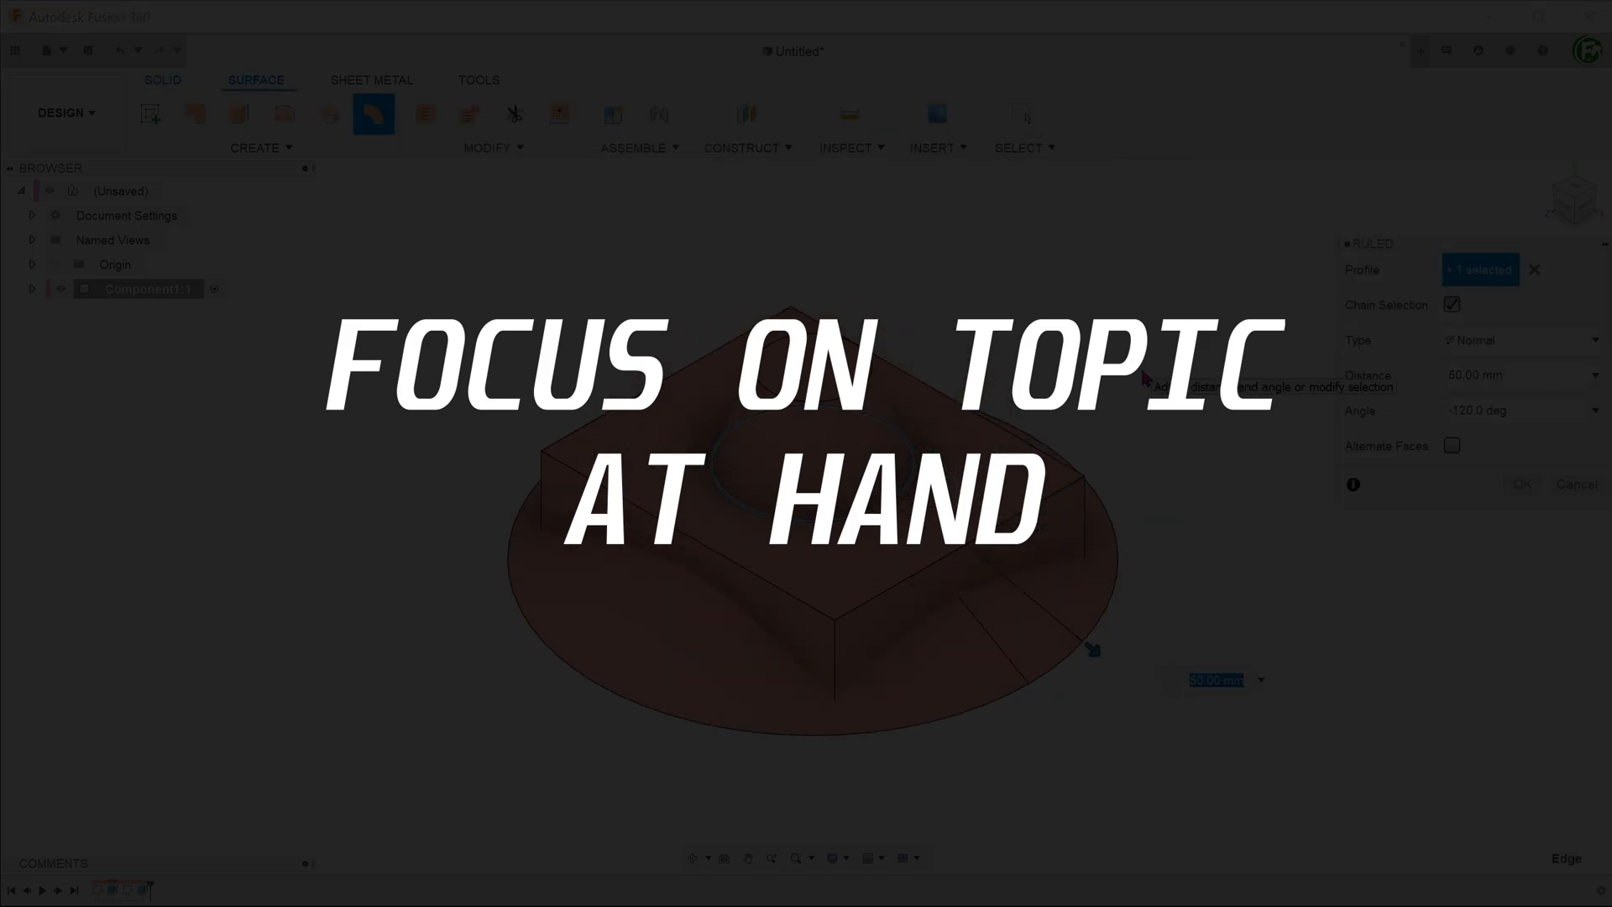
{"action": "left_click", "coordinate": [1521, 485]}
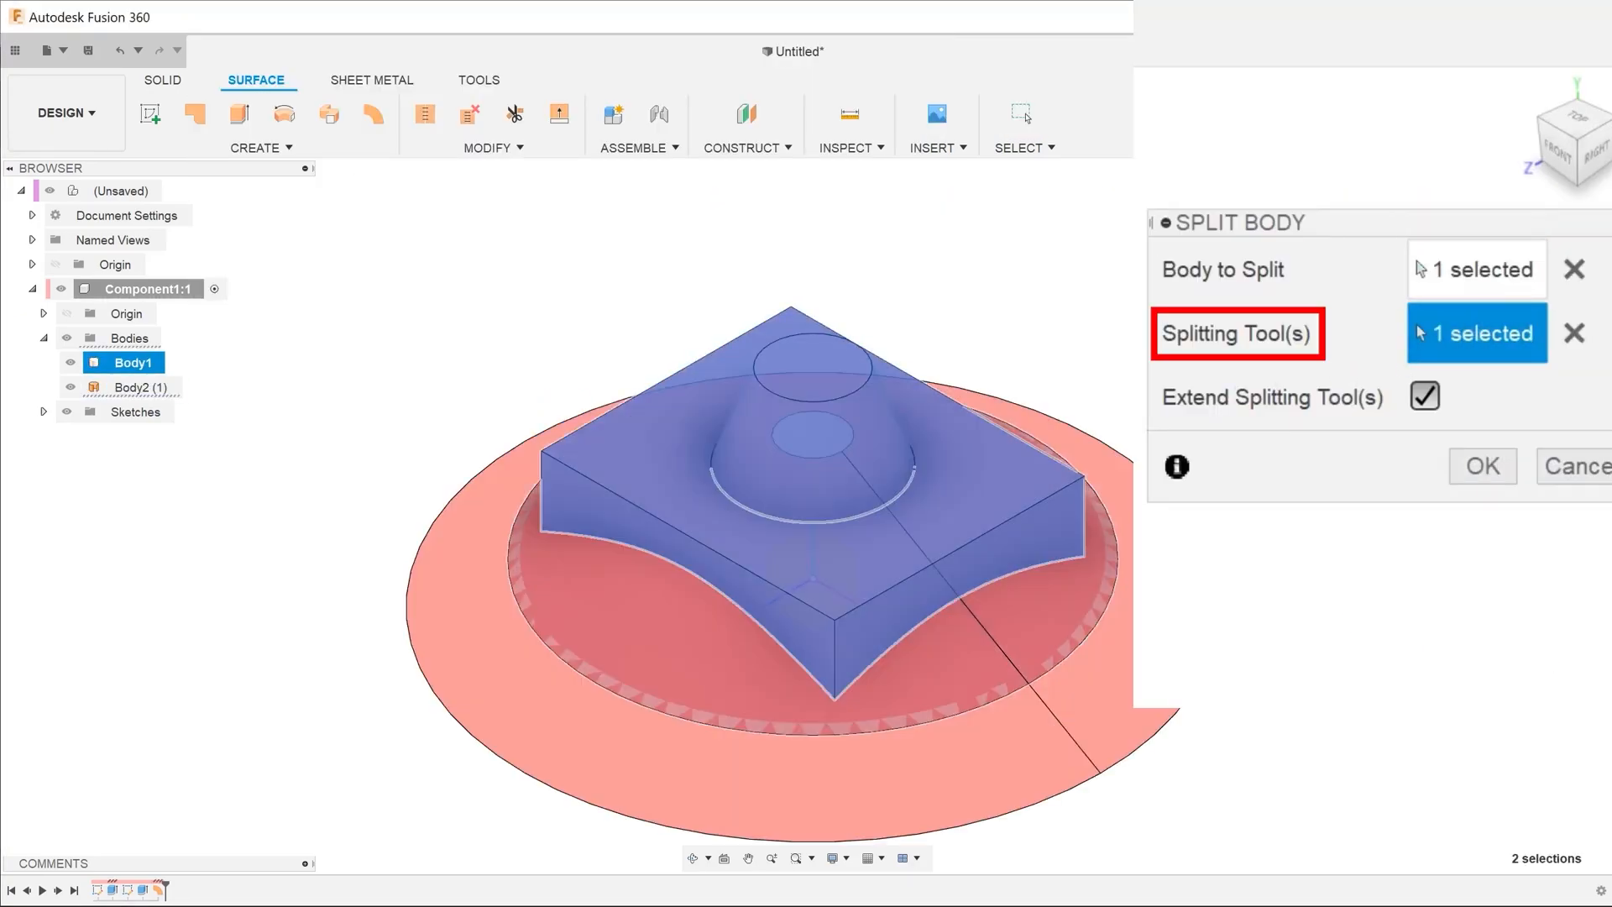
- Confirm splitting the block with the surface
{"action": "left_click", "coordinate": [1480, 464]}
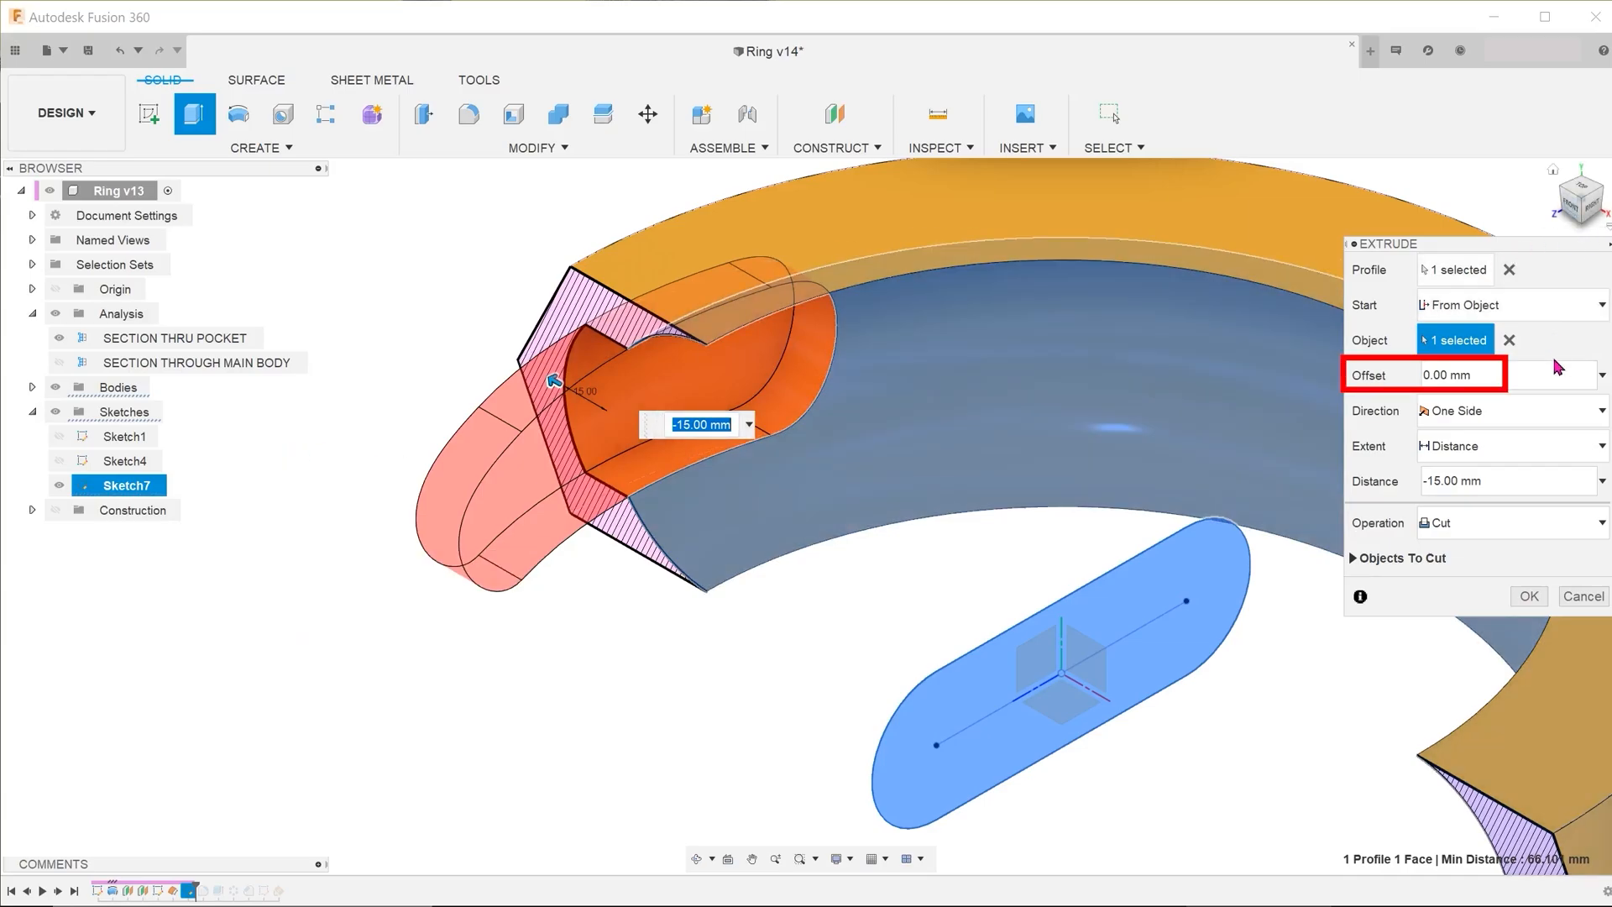
- Enter a -10 mm offset for the ring's extrude cut, extending through All
{"action": "type", "text": "10"}
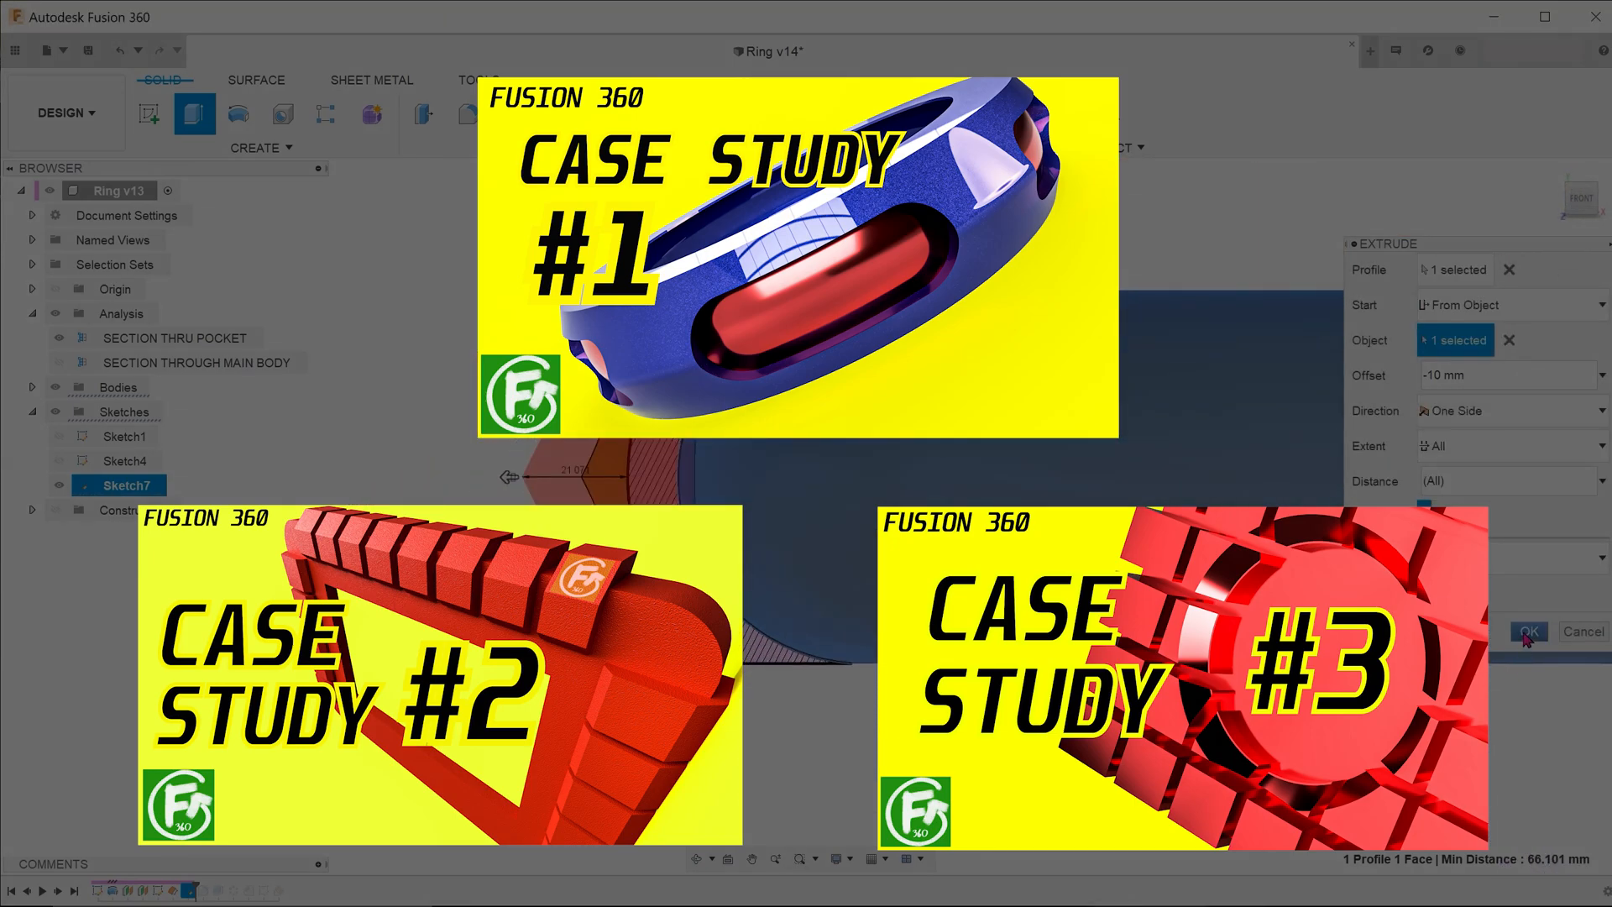
{"action": "left_click", "coordinate": [1526, 631]}
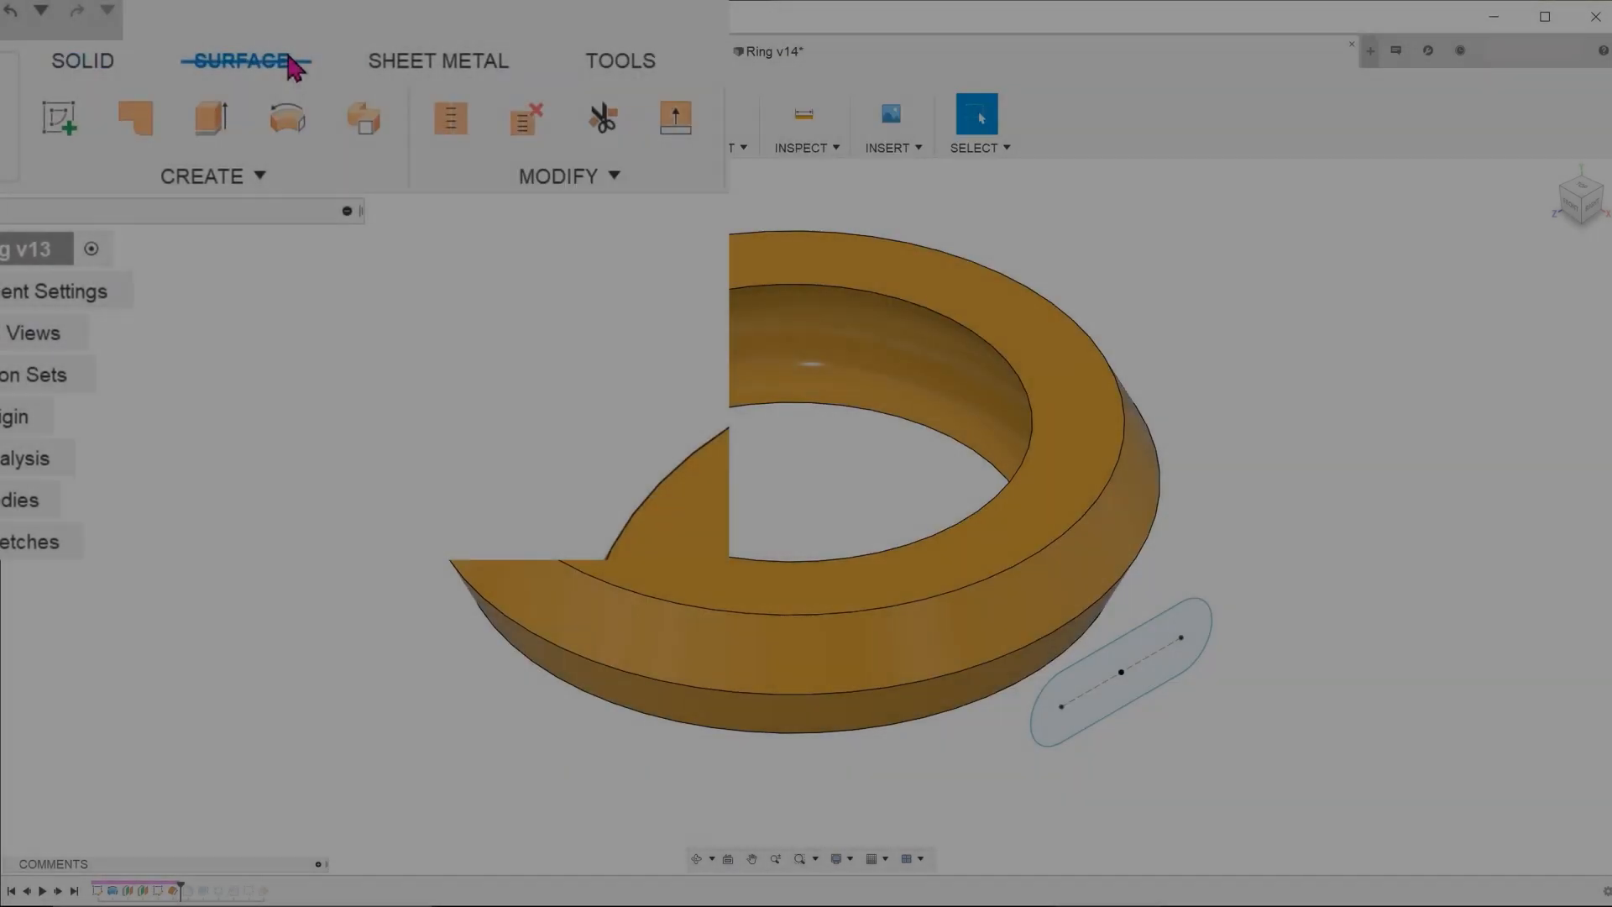
- Create an offset surface from the ring's inner face at -10 mm
{"action": "left_click", "coordinate": [202, 175]}
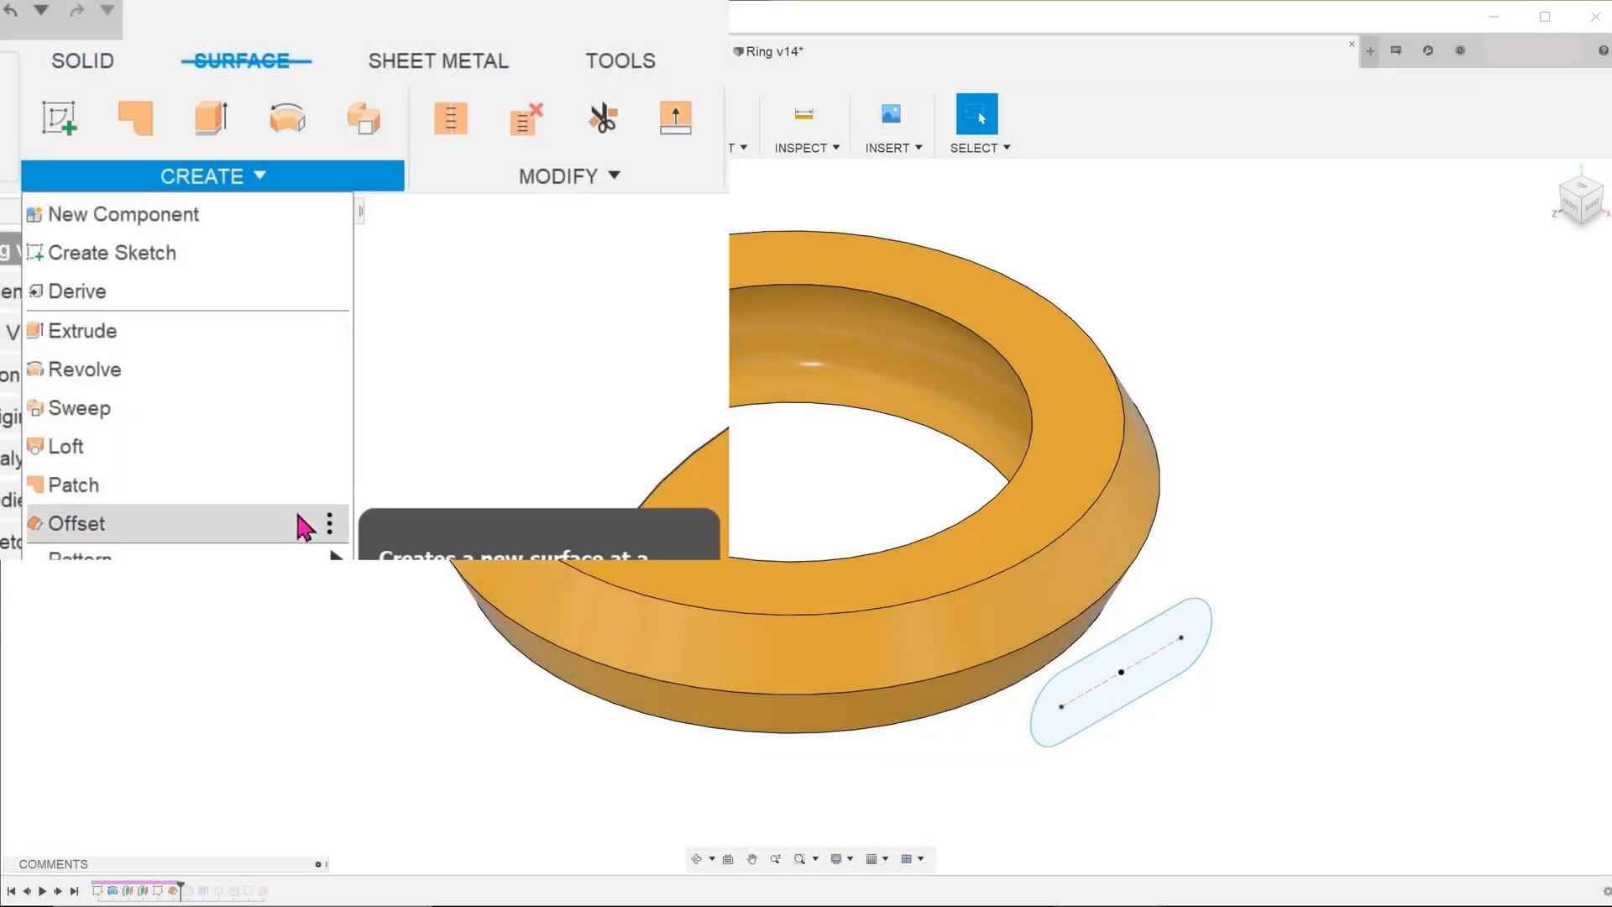
{"action": "left_click", "coordinate": [74, 523]}
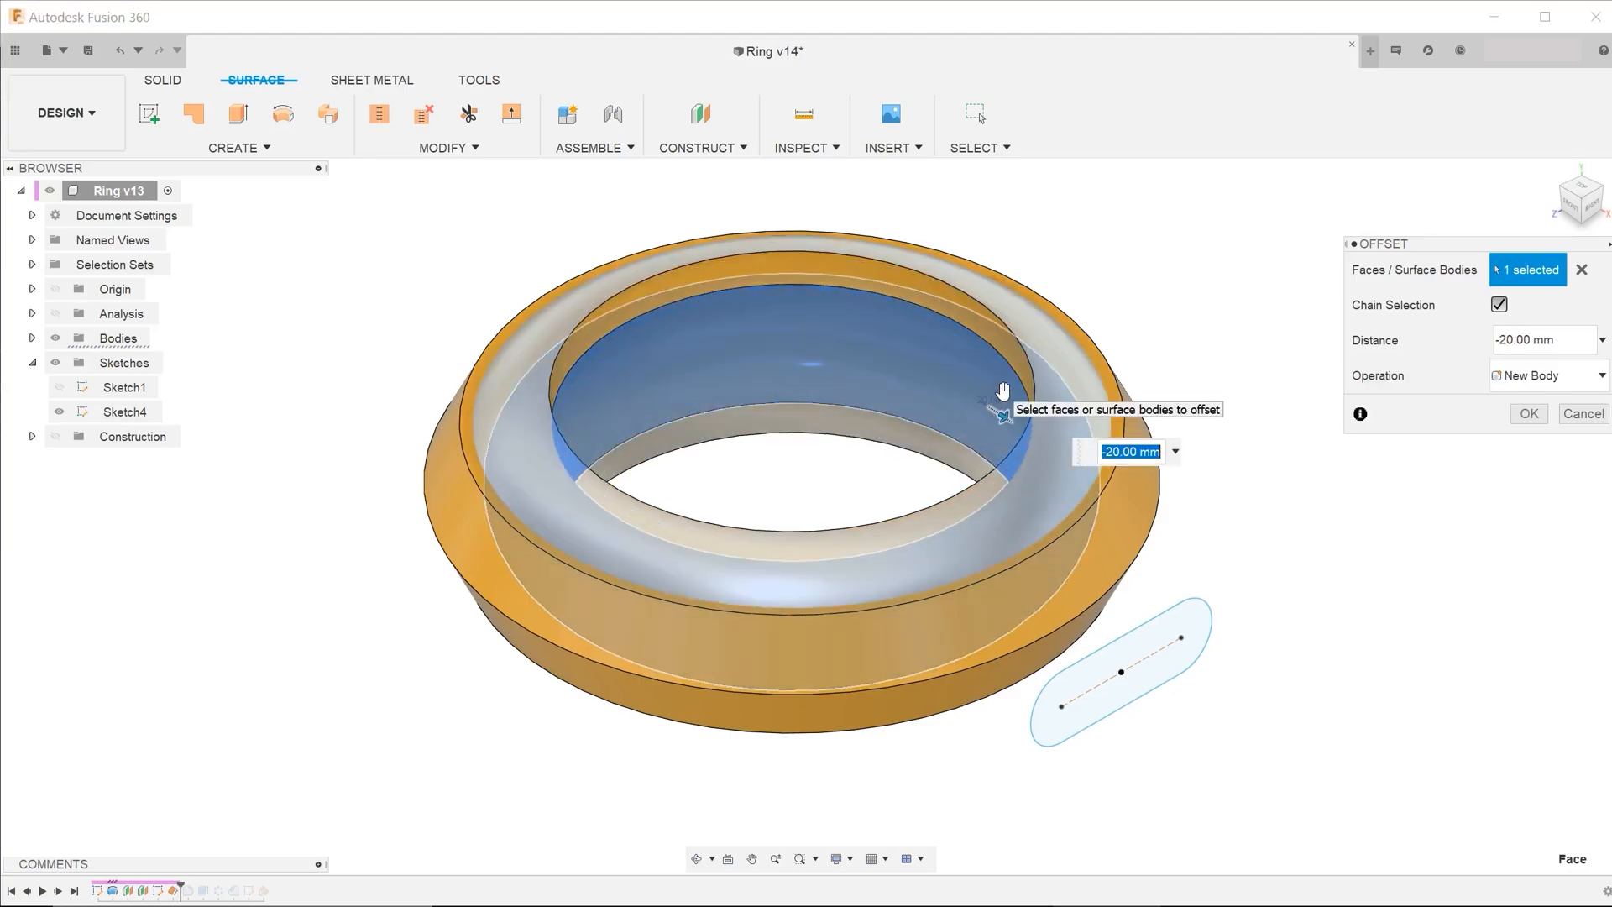
{"action": "type", "text": "-10"}
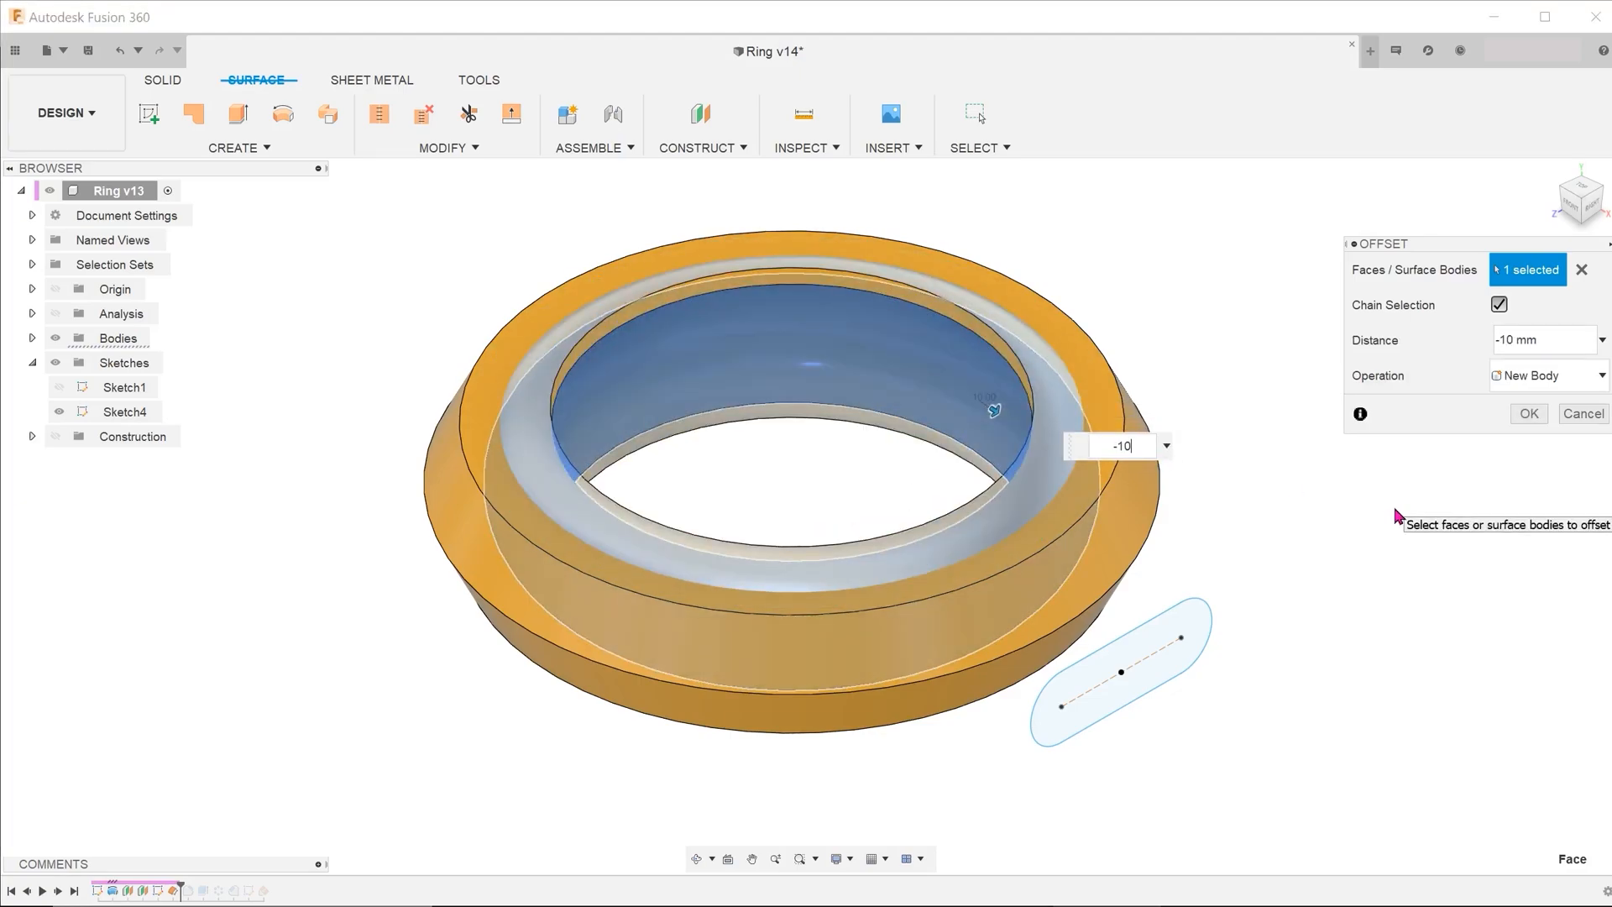